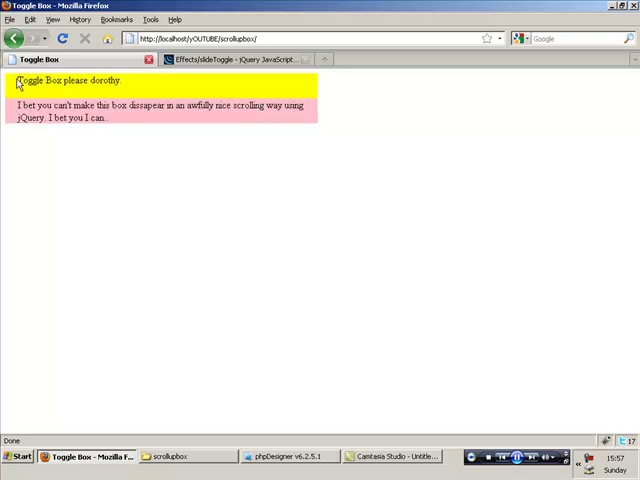
mouse_move(135, 90)
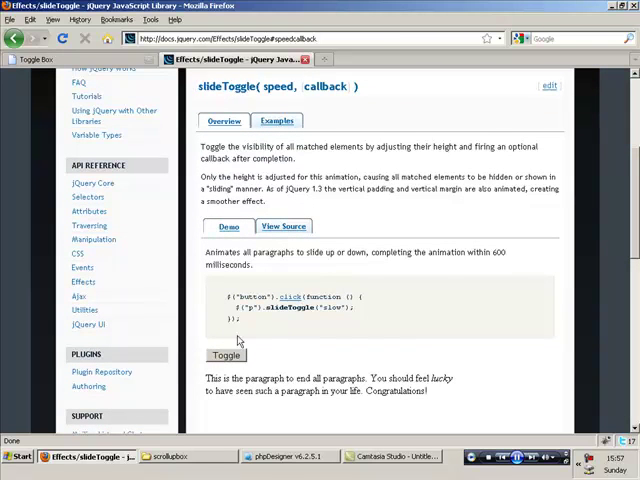
Step: After previewing the slide demo, add src="jquery-1.3.2.min.js" type="text/javascript" to the head script tag
click(225, 355)
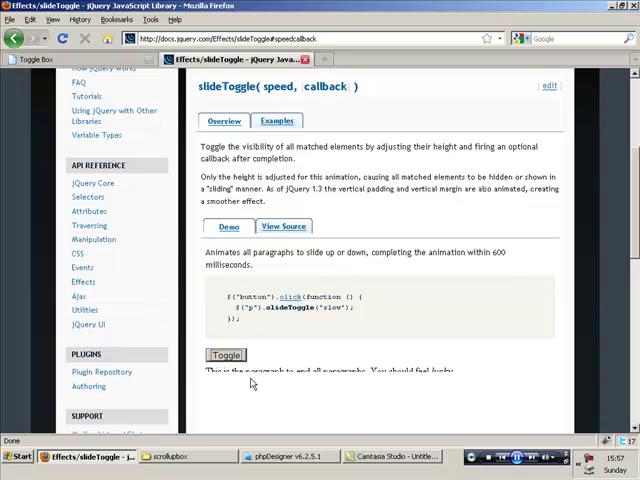
click(226, 355)
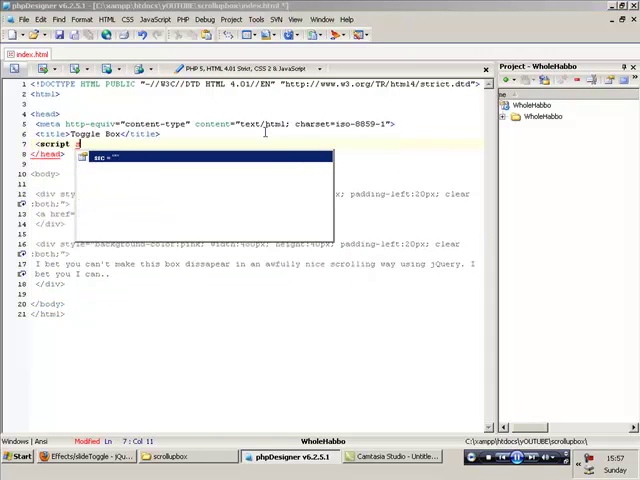
text(src="jquery-1.3.2.min.js" type)
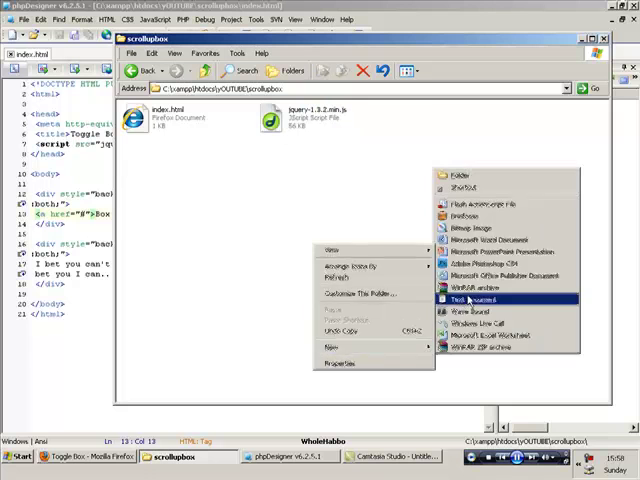
Step: Create a new core.js file in the scrollupbox folder and open it in phpDesigner
click(483, 298)
text(core.js)
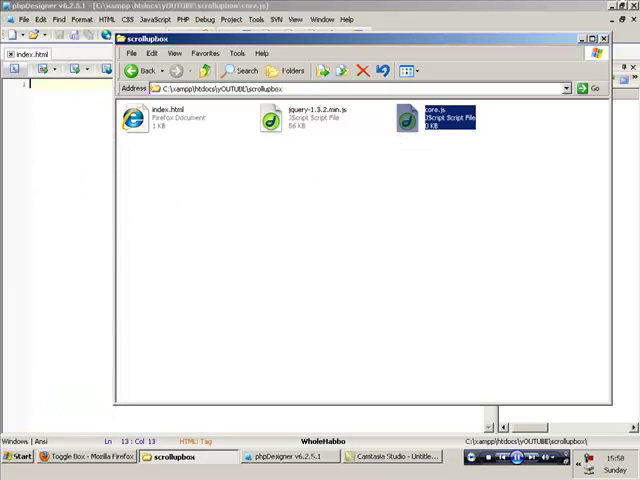
double_click(437, 117)
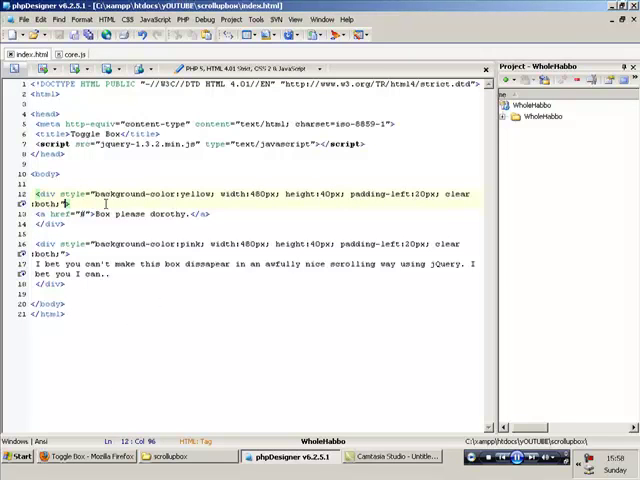
Step: Add id="toggleBoxButton" to the yellow div's opening tag in index.html
text(id="toggle")
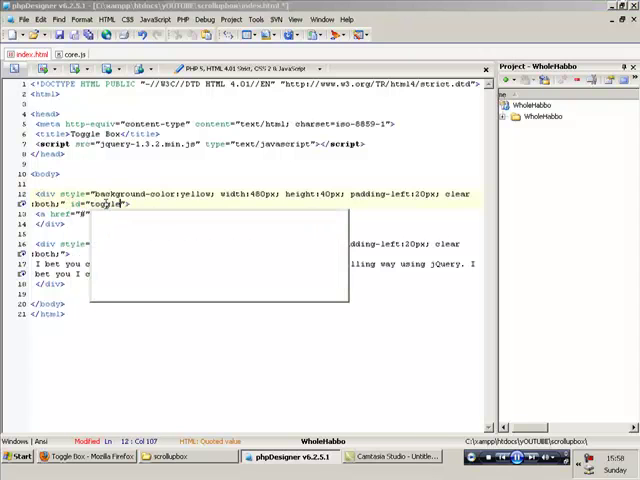
text(BoxH)
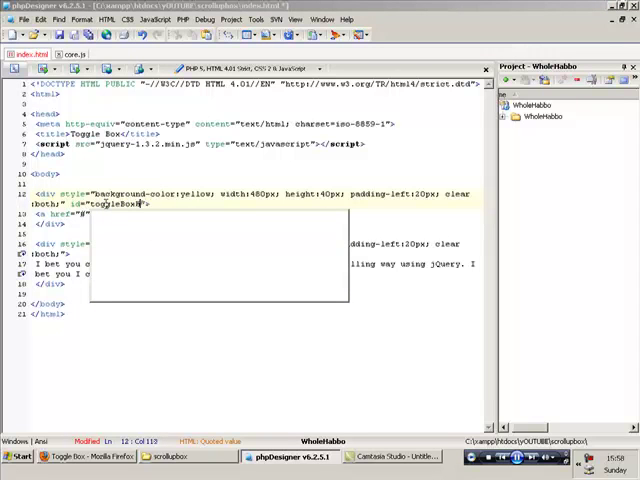
text(Button)
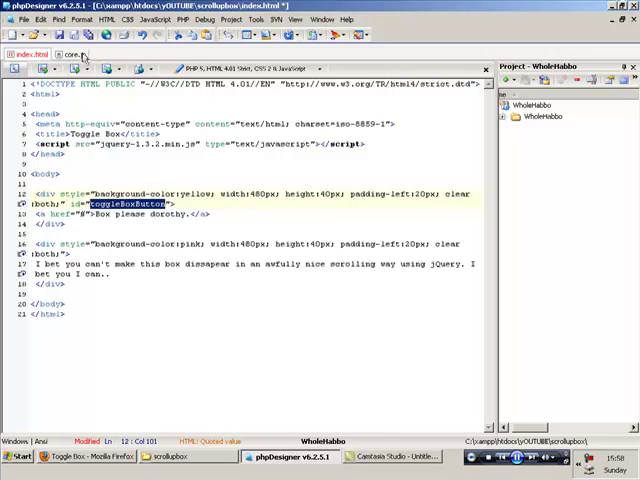
Step: Write an empty $('#toggleBoxButton').click(function(){ }); handler in core.js, then view the page
click(69, 54)
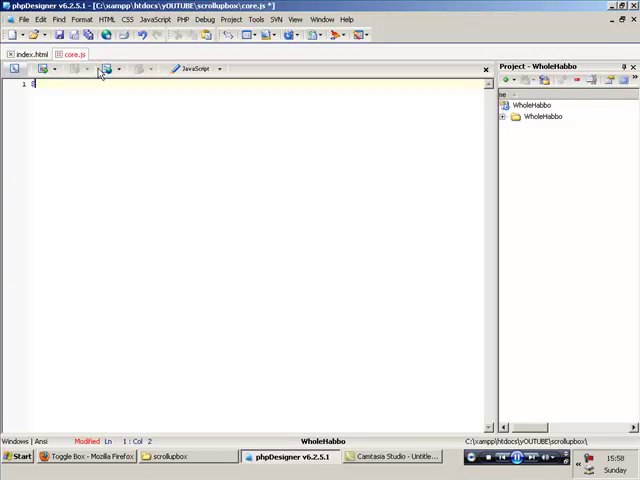
text((''))
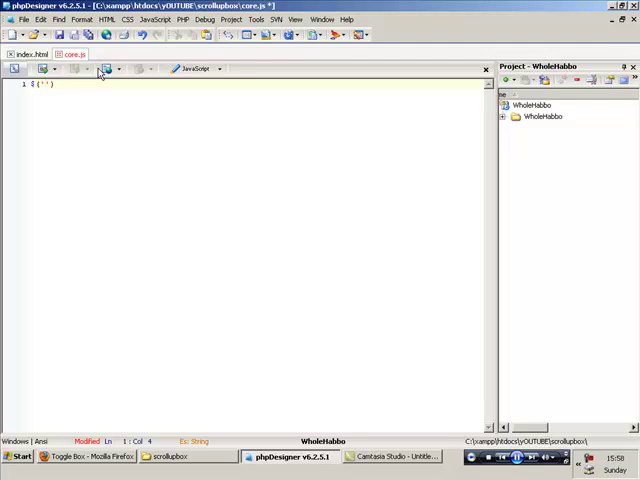
text(#toggleBoxButton)
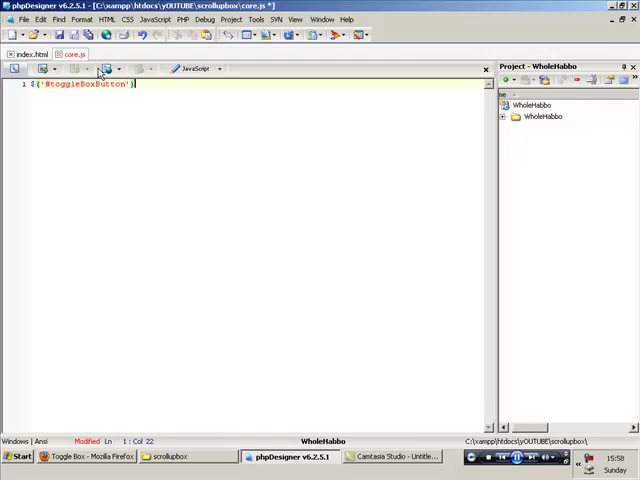
text(.click)
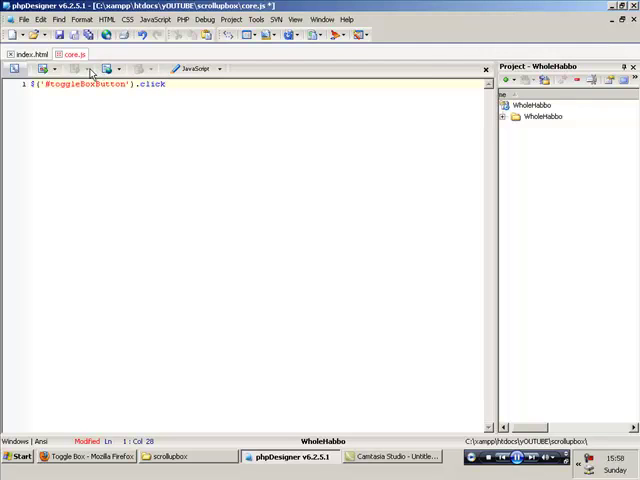
text((function(){)
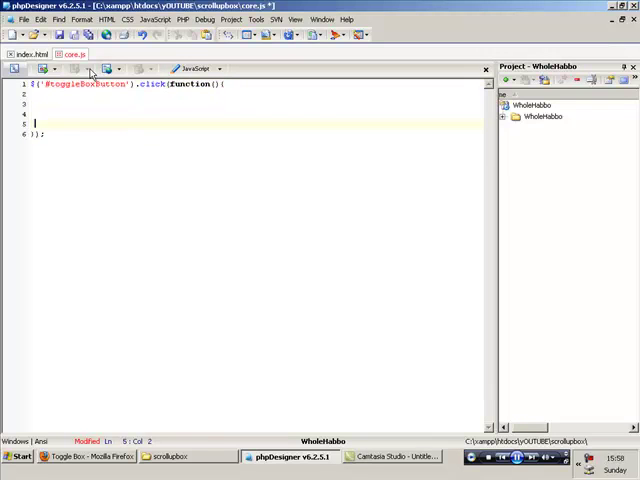
click(38, 54)
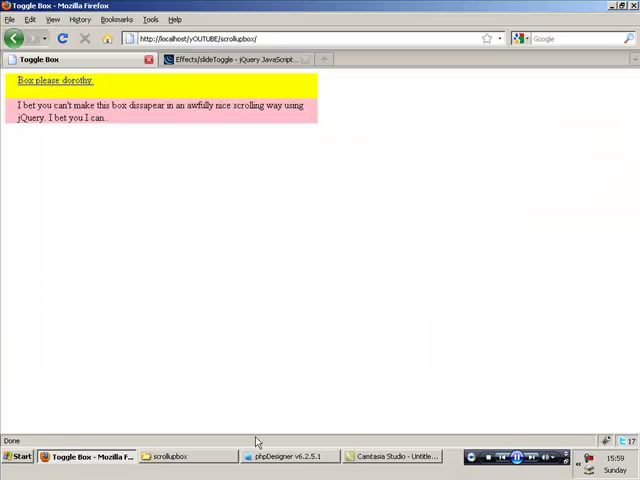
Step: Add id="toggleDIV" to the pink box div in index.html
click(290, 456)
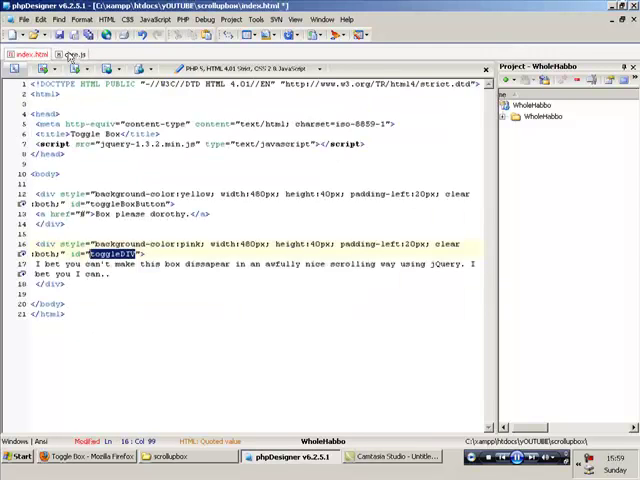
Step: Fill the handler with $('#toggleDIV').slideToggle('slow'); and return false;, consulting the slideToggle docs
click(75, 54)
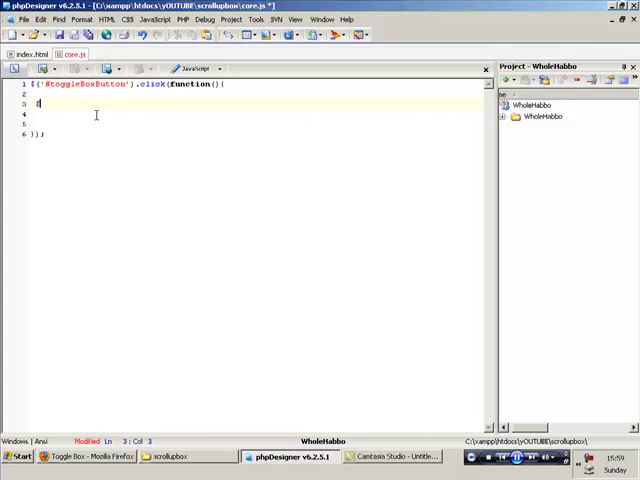
text(())
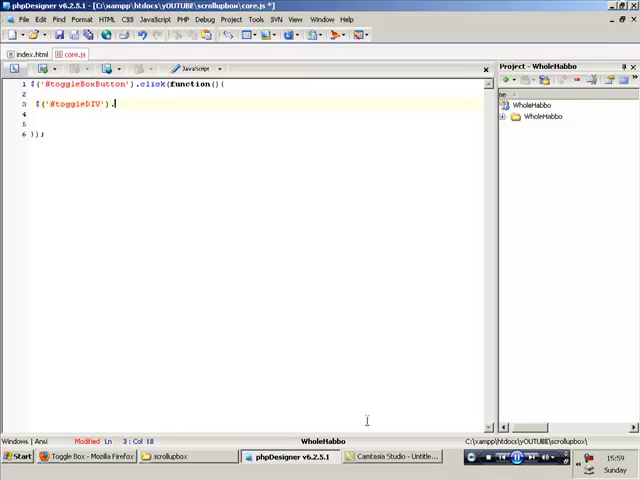
click(78, 457)
text(slideToggle('slow');)
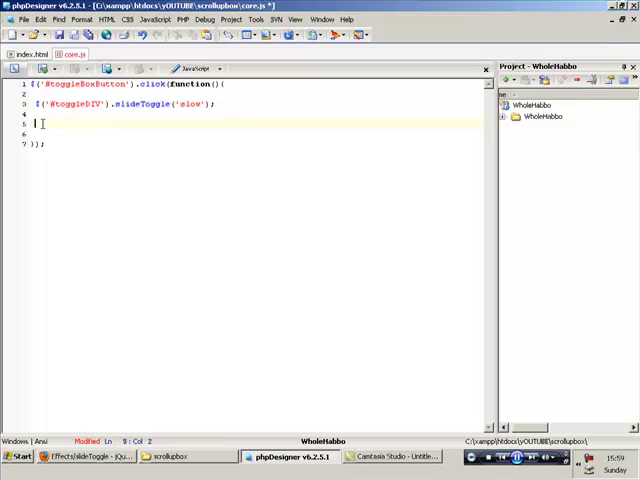
text(return false;)
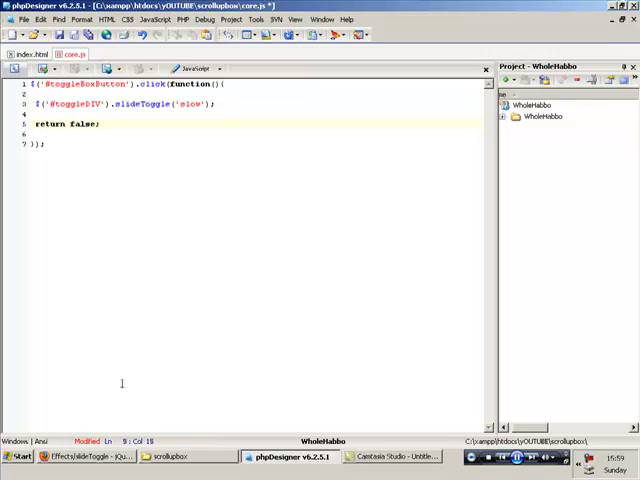
click(38, 54)
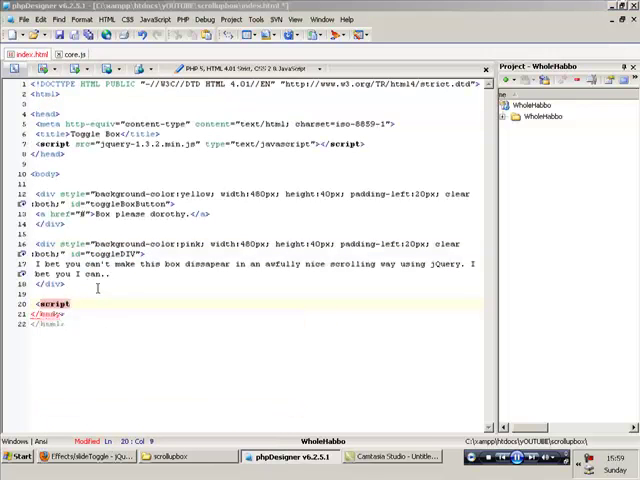
Step: Load core.js with a script tag before </body> and adjust the click selector in core.js
text(src="core.js" type="text/javascript"></script>)
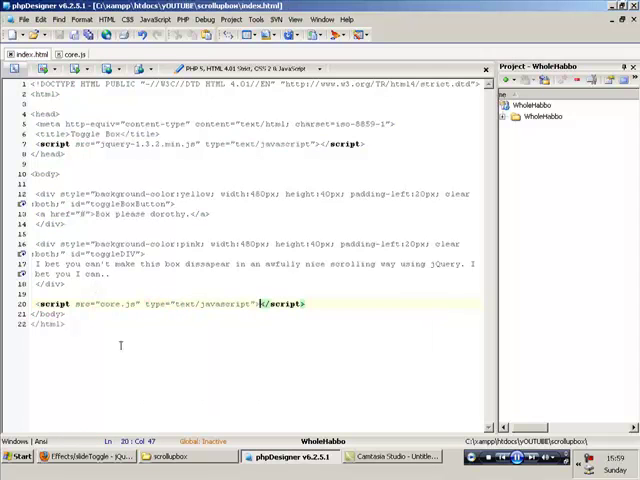
click(72, 54)
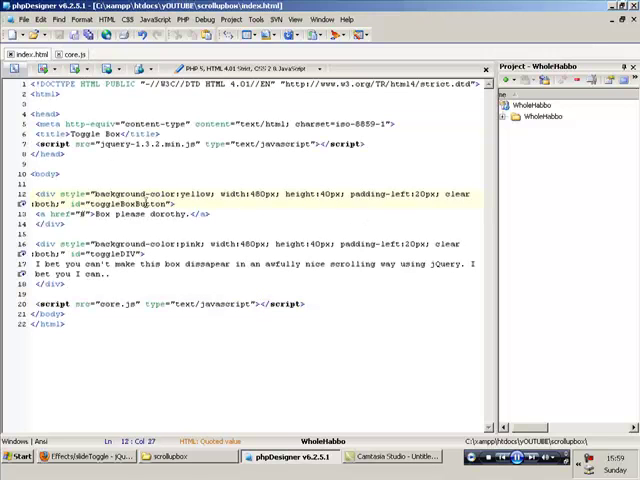
click(72, 54)
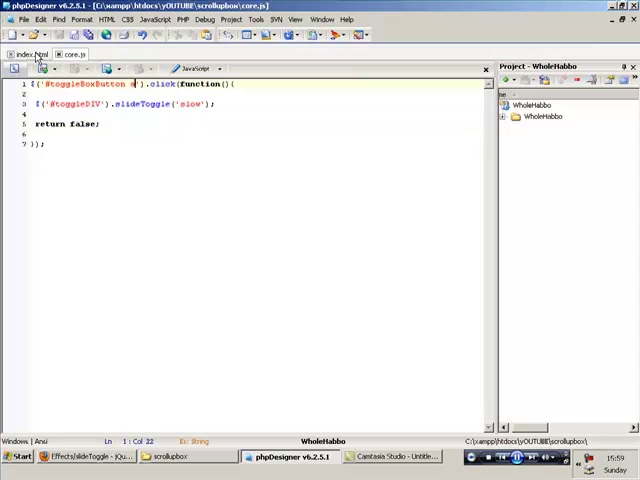
click(28, 54)
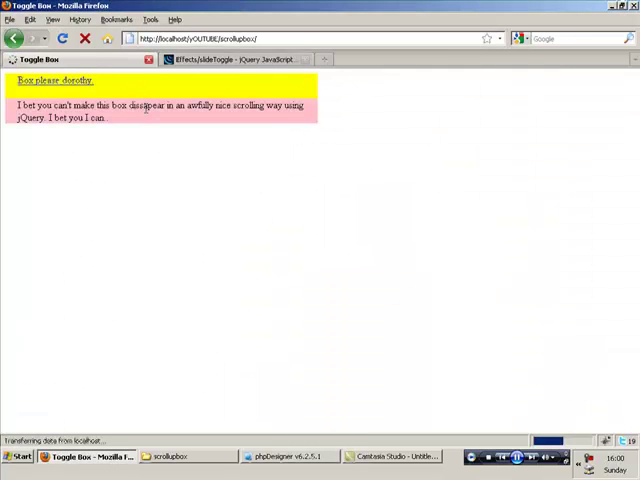
Step: Test the link in Firefox, sliding the pink box up and back down
click(55, 80)
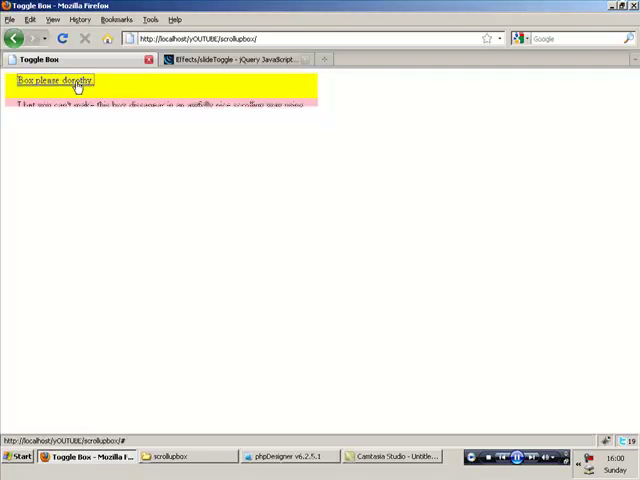
click(55, 81)
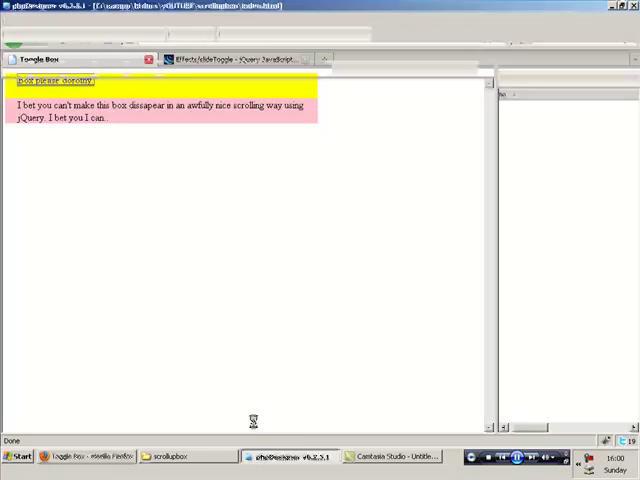
click(278, 457)
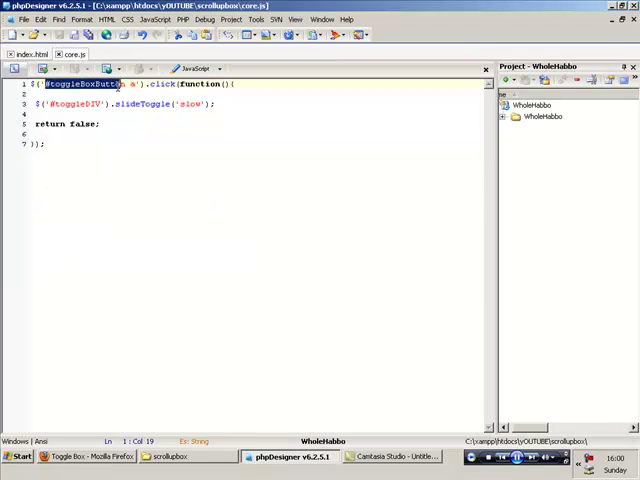
Step: After checking the index.html ids, change the slideToggle speed from 'slow' to 'fast'
click(33, 54)
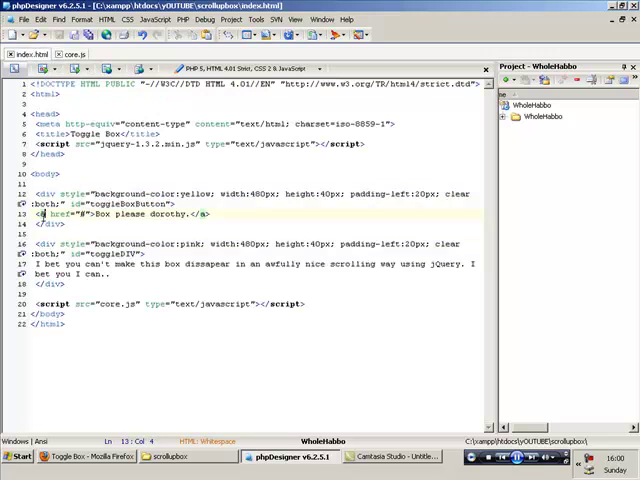
click(72, 54)
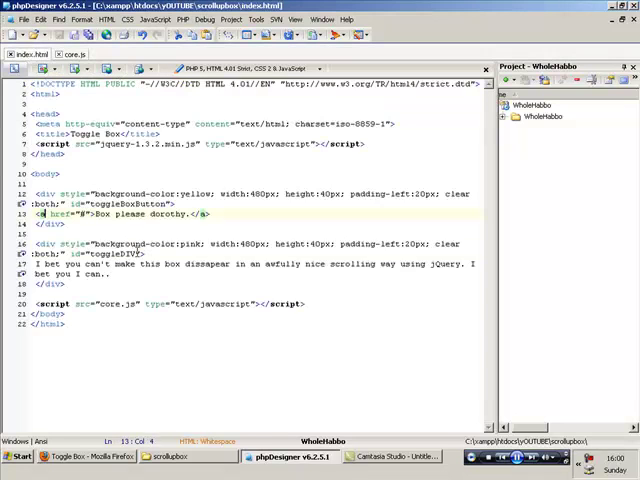
click(72, 54)
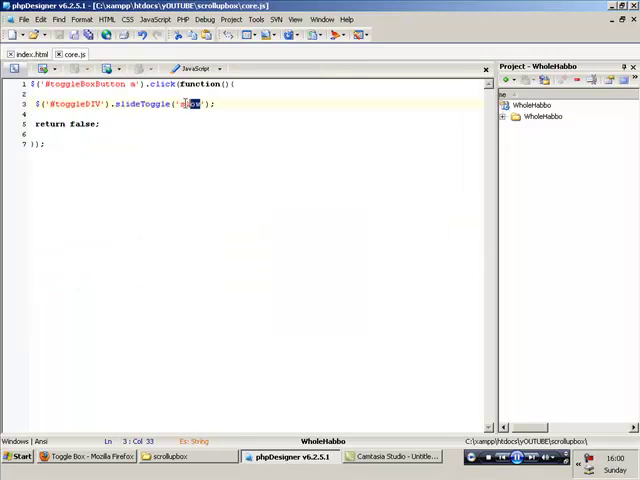
text(fast)
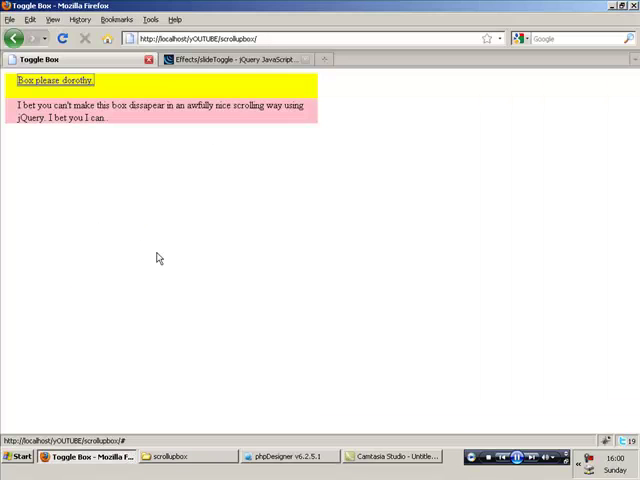
Step: Open the full jQuery Effects list and scroll down toward the Sliding section
click(55, 81)
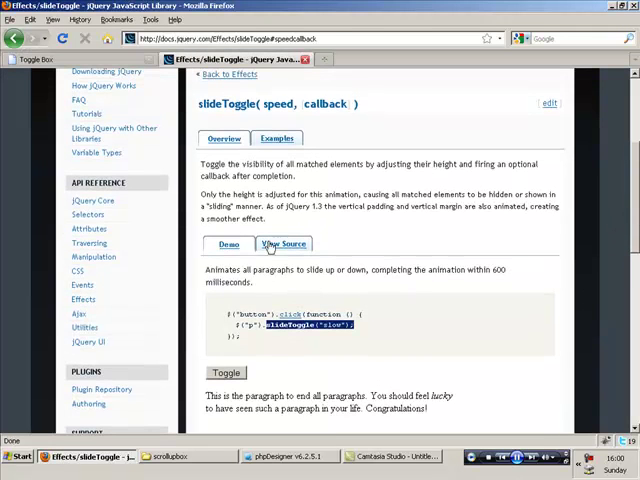
click(229, 73)
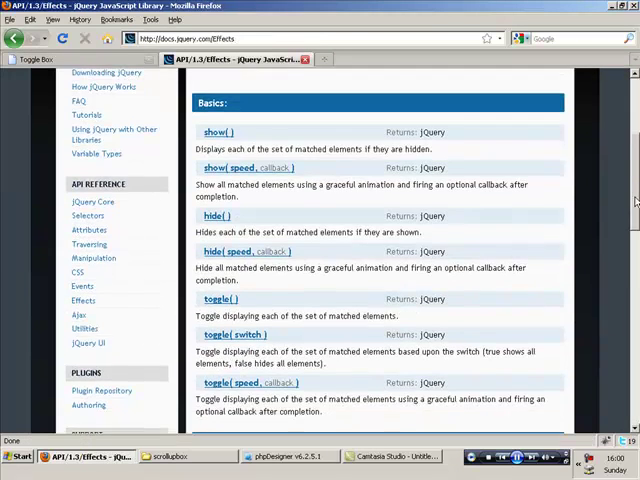
scroll(down, 3)
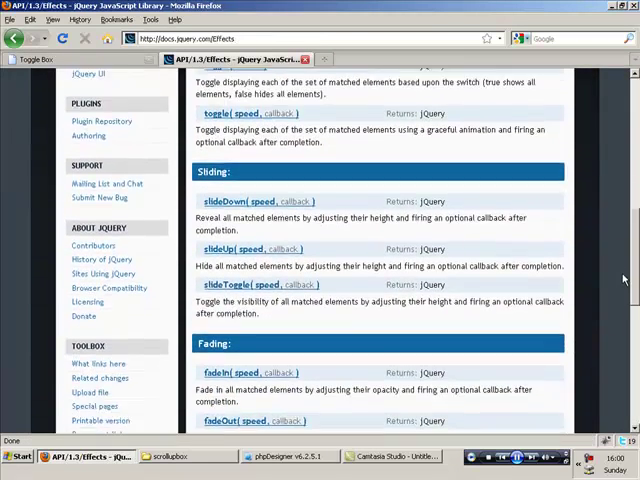
scroll(down, 3)
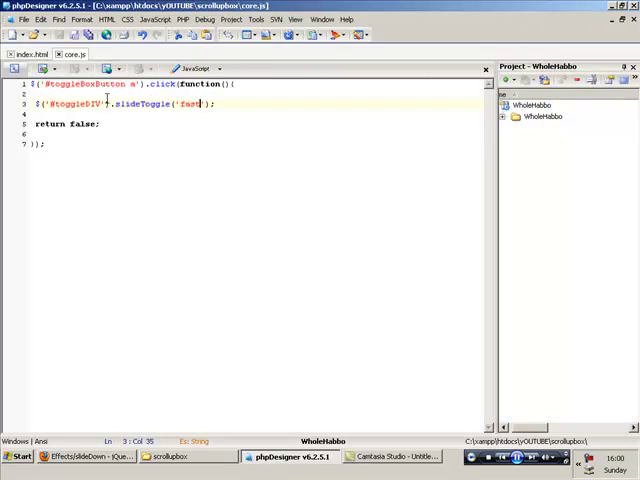
Step: Target '#toggleBoxButton #slideDown' with slideDown(), then duplicate the handler for #slideUp
click(33, 54)
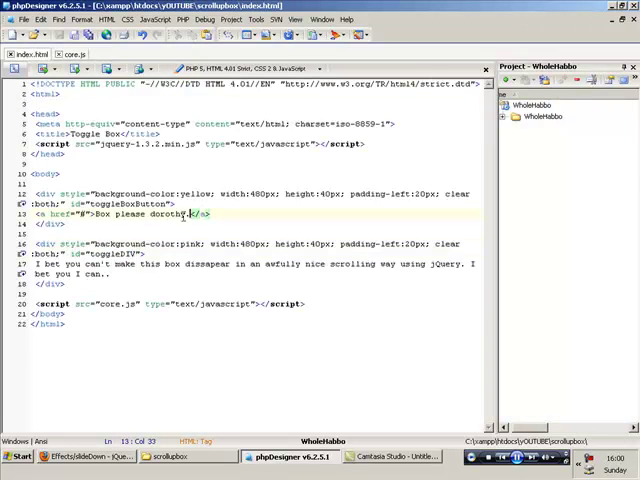
click(75, 54)
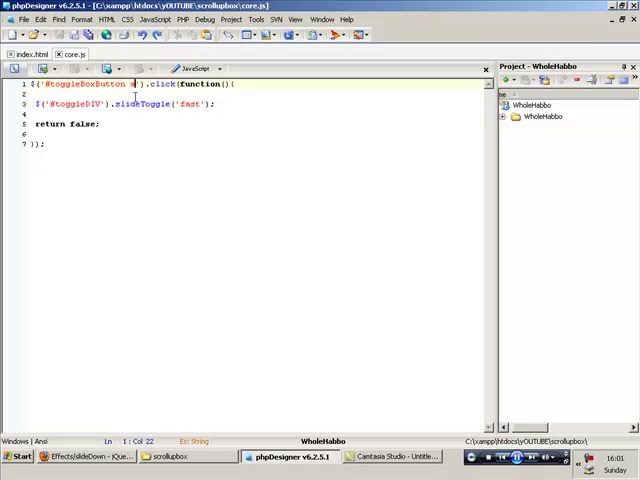
text(#slideDown)
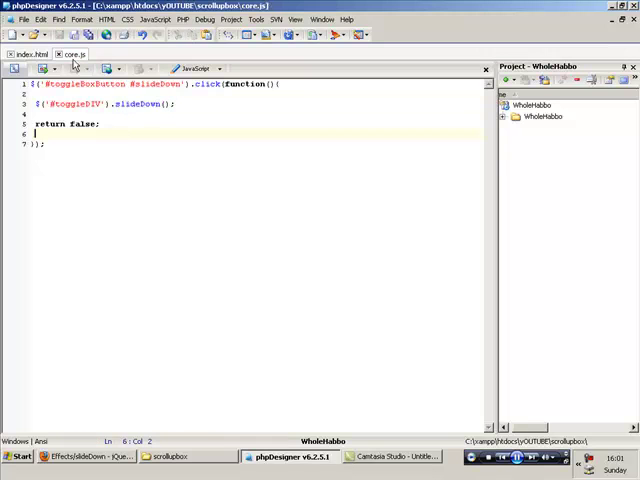
click(38, 54)
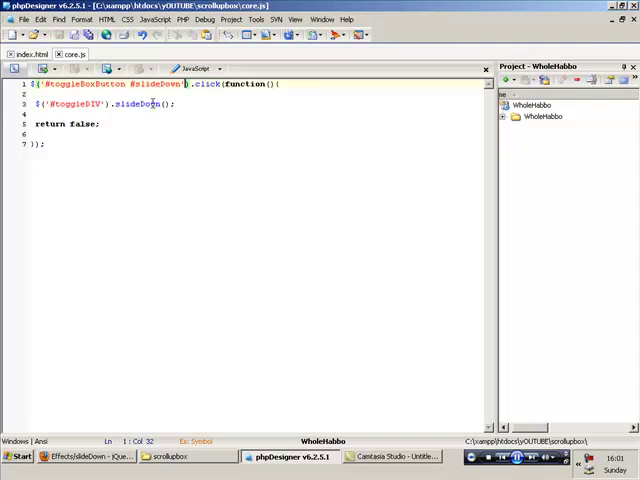
key(ctrl+a)
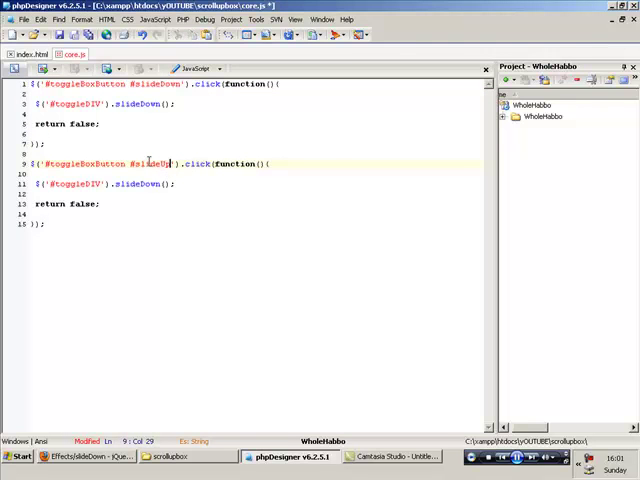
double_click(152, 163)
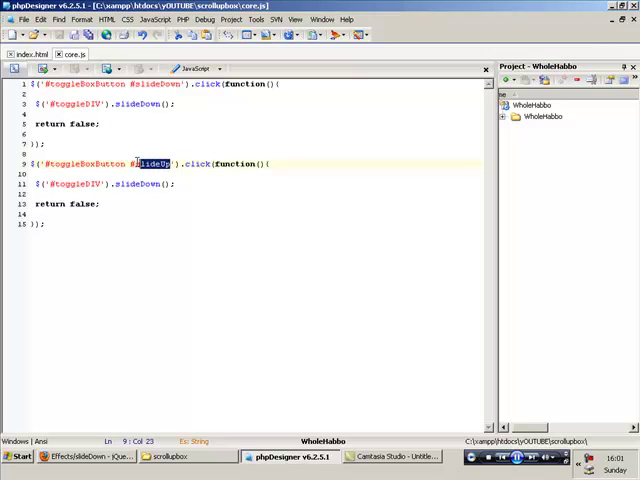
Step: In index.html, edit the duplicated anchor's text to the slide down link wording
click(35, 54)
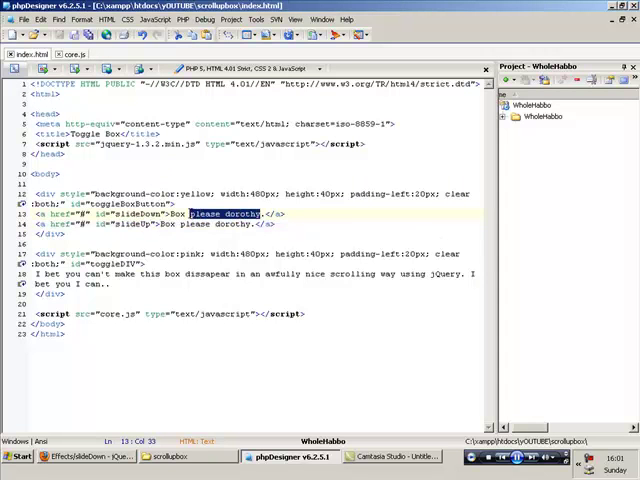
text(slide down p)
click(155, 223)
text(slide up pls mat)
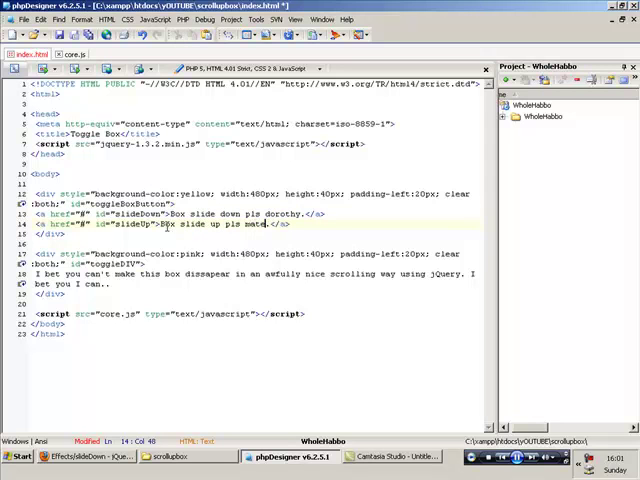
click(70, 54)
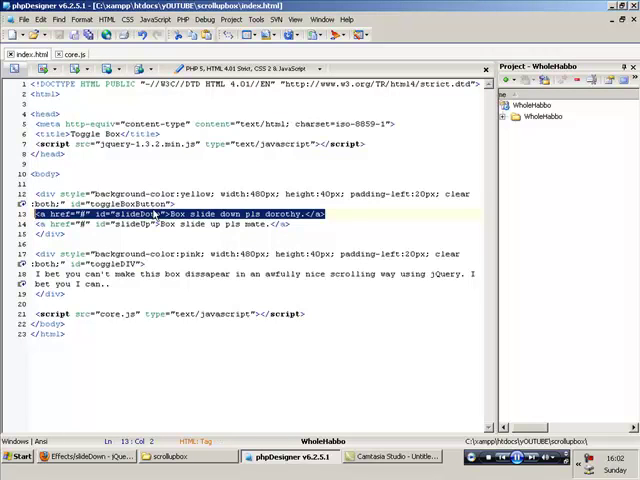
Step: Cross-check the slideDown and slideUp ids between the core.js handlers and index.html links
click(70, 54)
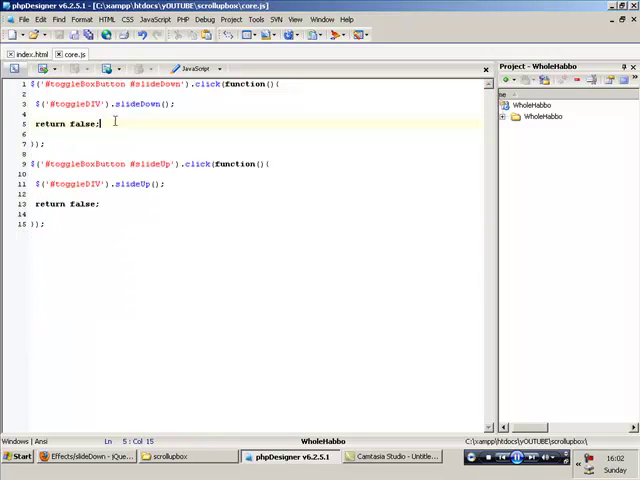
click(35, 54)
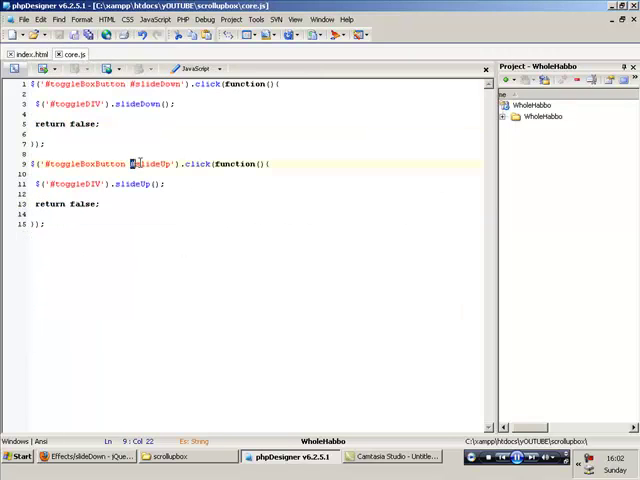
click(37, 54)
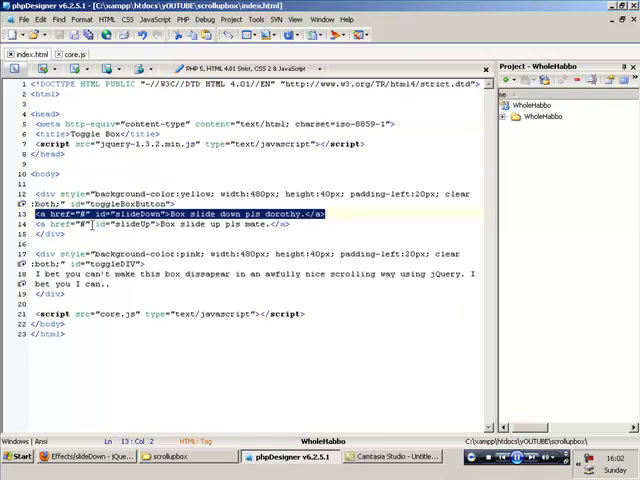
click(70, 54)
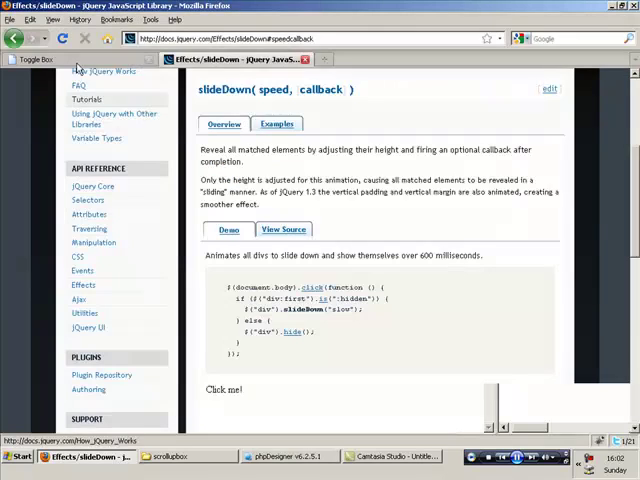
Step: Check the Toggle Box page's slide down and slide up links, then return to jQuery slideDown docs
click(40, 59)
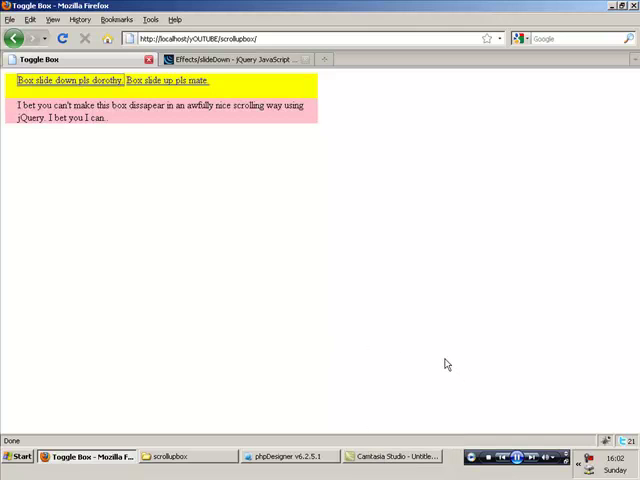
click(230, 59)
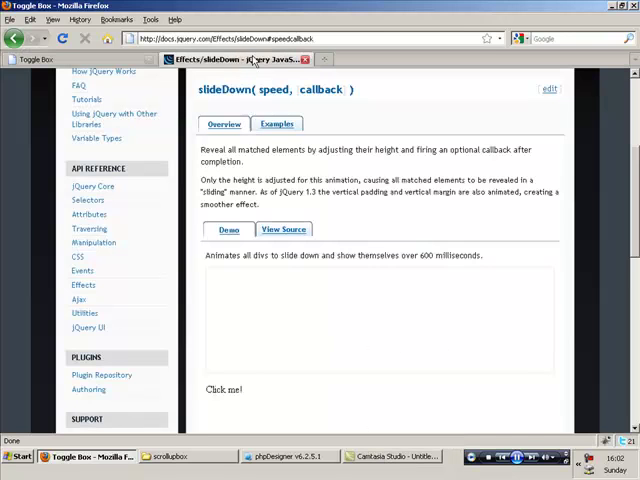
click(283, 258)
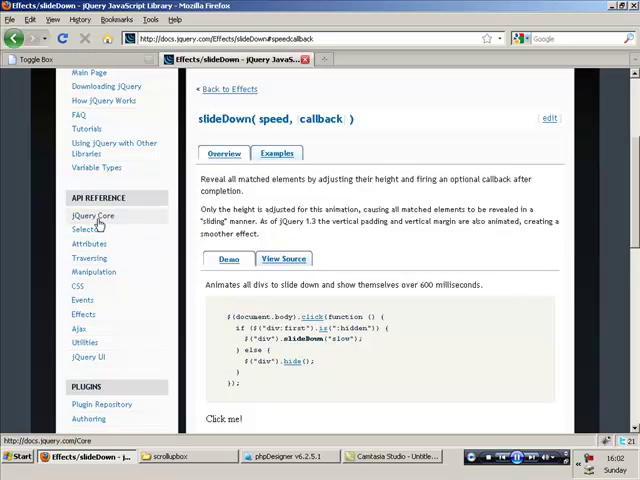